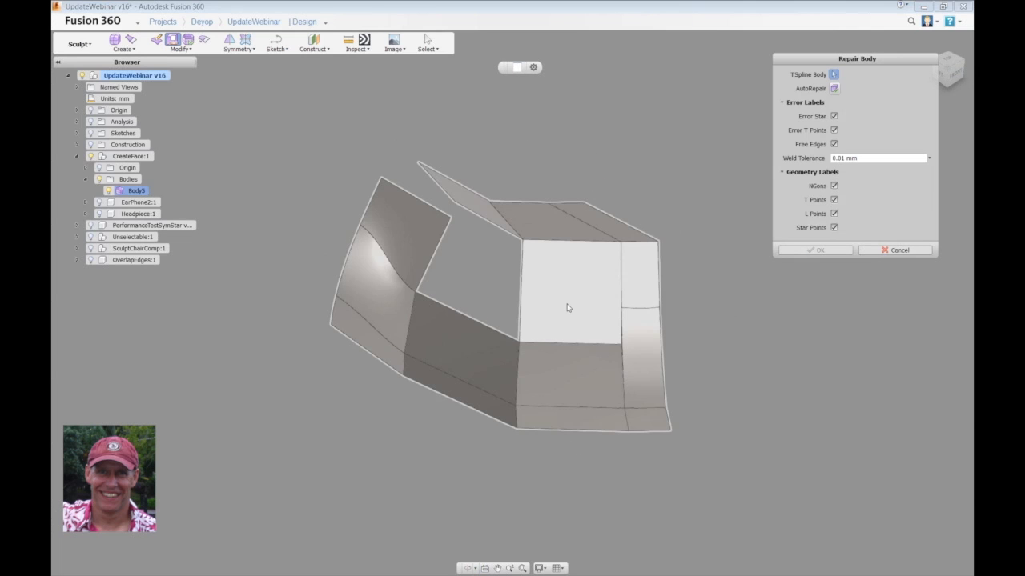
Run AutoRepair on the broken T-spline surface body to weld its free edges.
{"action": "left_click", "coordinate": [569, 301]}
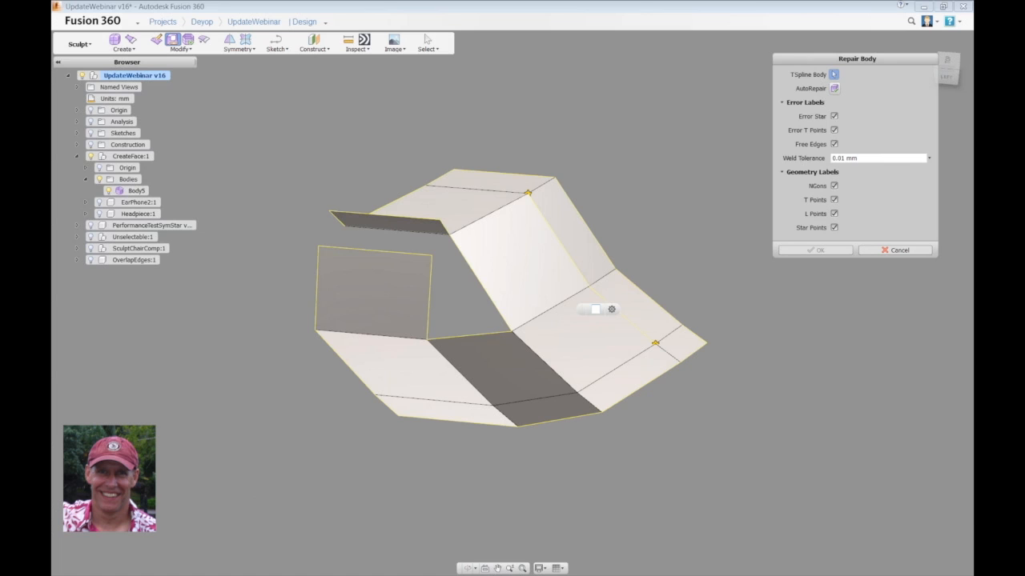
{"action": "mouse_move", "coordinate": [759, 470]}
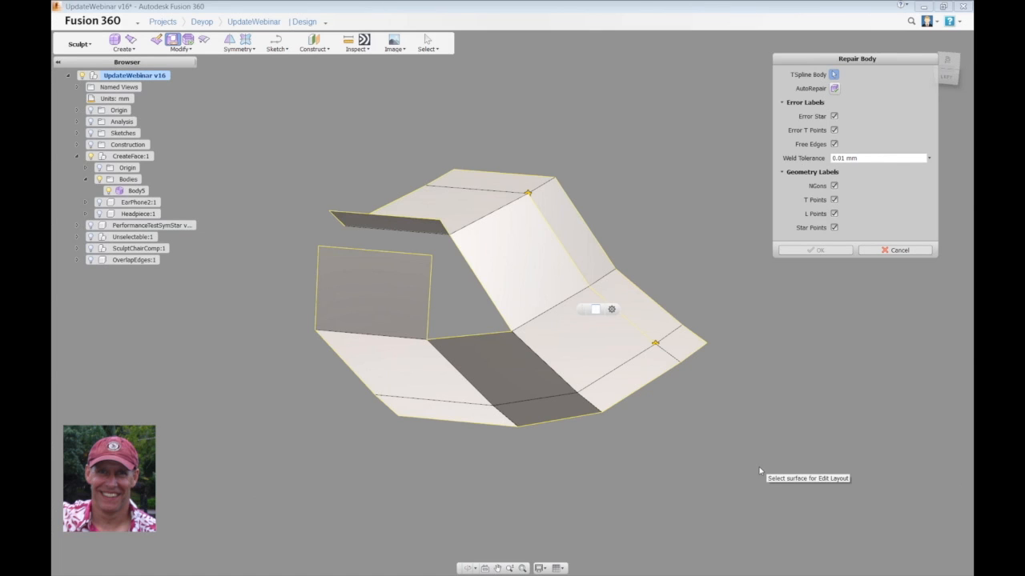
{"action": "mouse_move", "coordinate": [731, 297]}
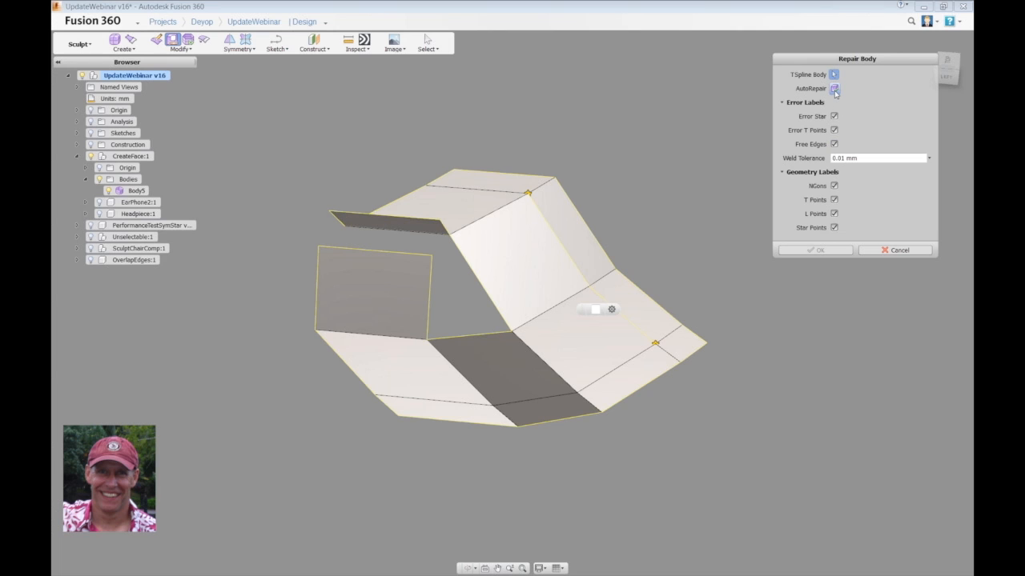
{"action": "left_click", "coordinate": [834, 88]}
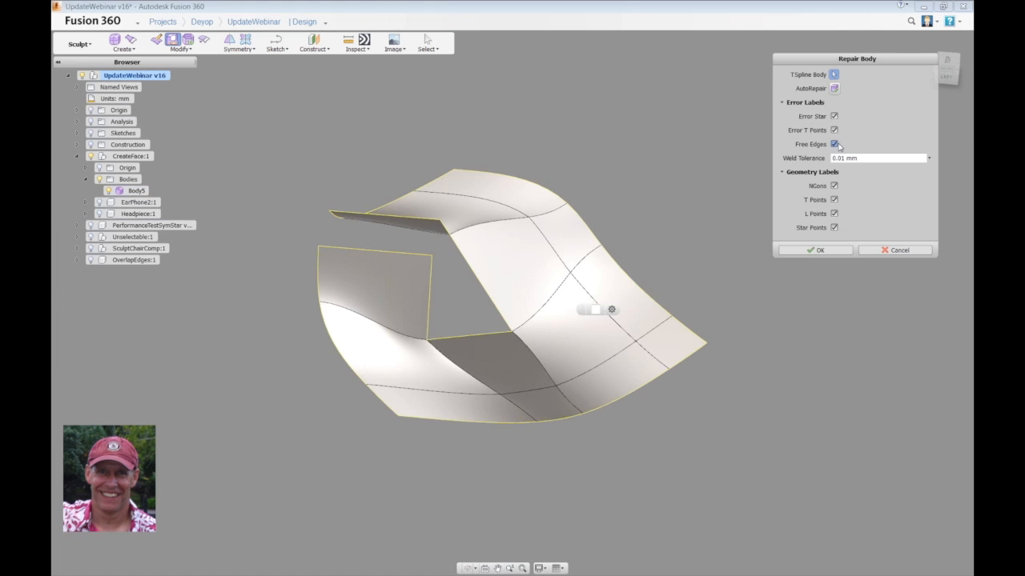
{"action": "left_click", "coordinate": [815, 250]}
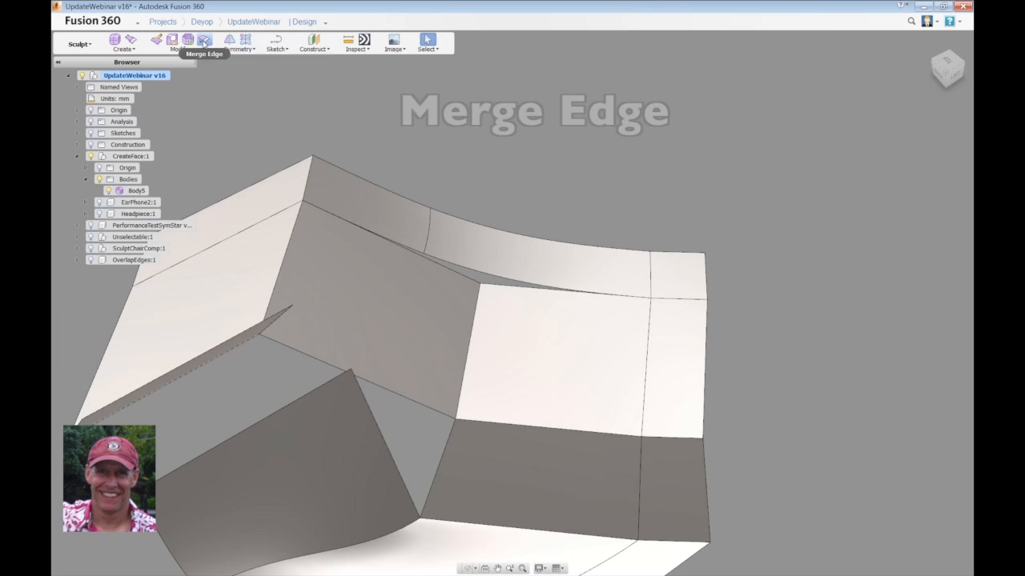
Merge the two separated edge groups with Merge Edge into one joined edge.
{"action": "left_click", "coordinate": [204, 40]}
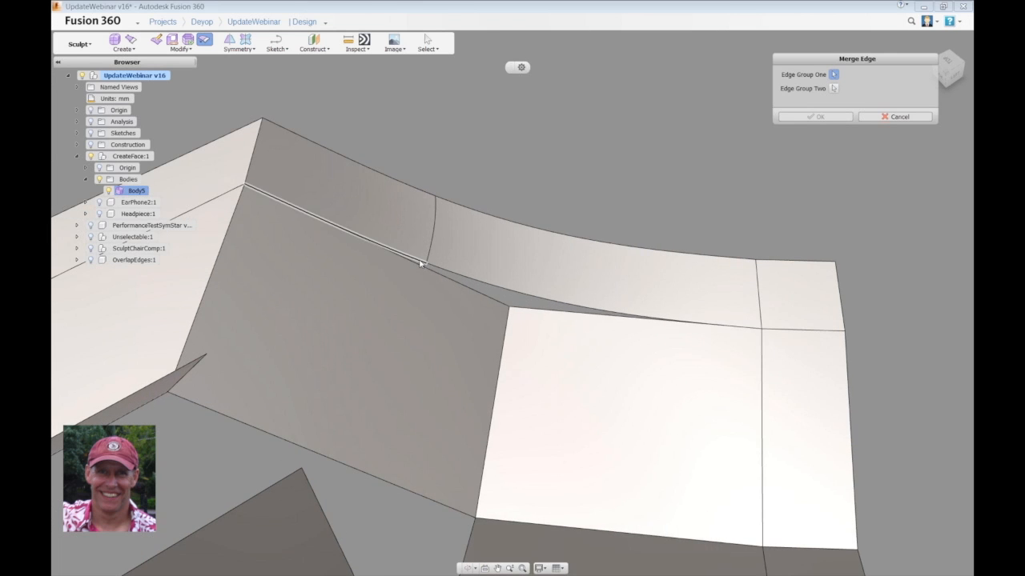
{"action": "left_click", "coordinate": [416, 265]}
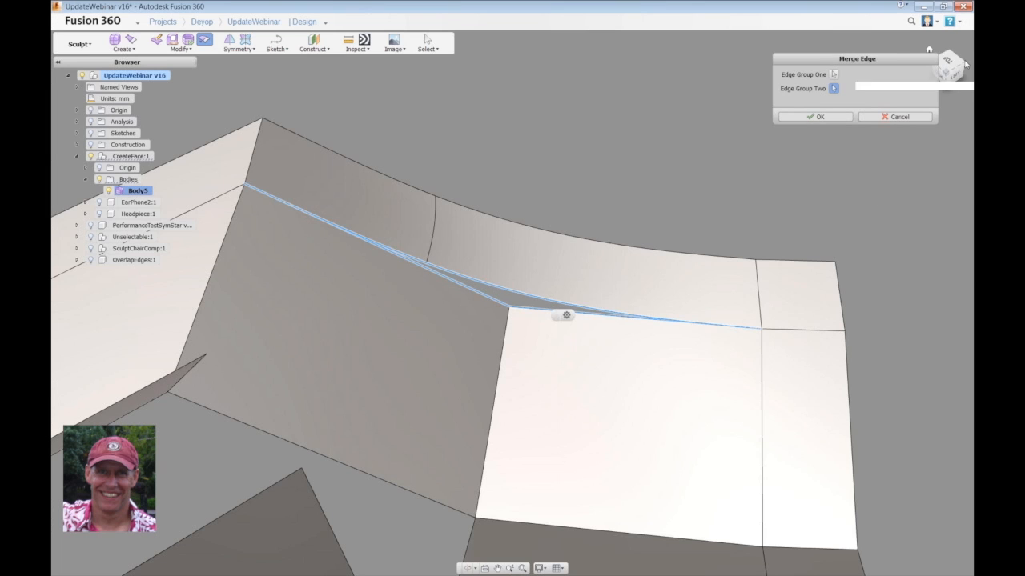
{"action": "left_click", "coordinate": [815, 116]}
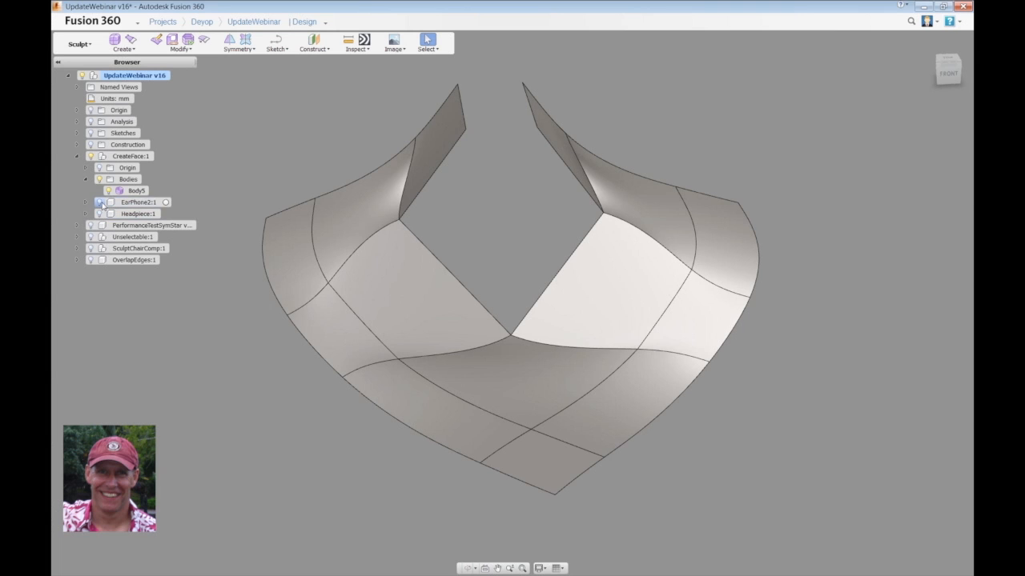
Show EarPhone2 and merge the earpiece and stem circular edge loops.
{"action": "left_click", "coordinate": [101, 202]}
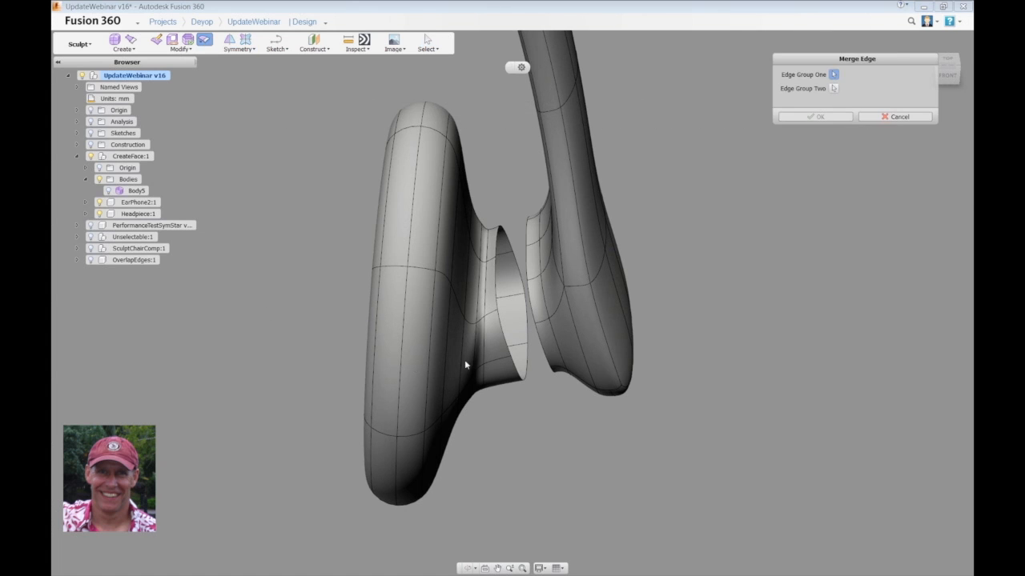
{"action": "left_click", "coordinate": [504, 304]}
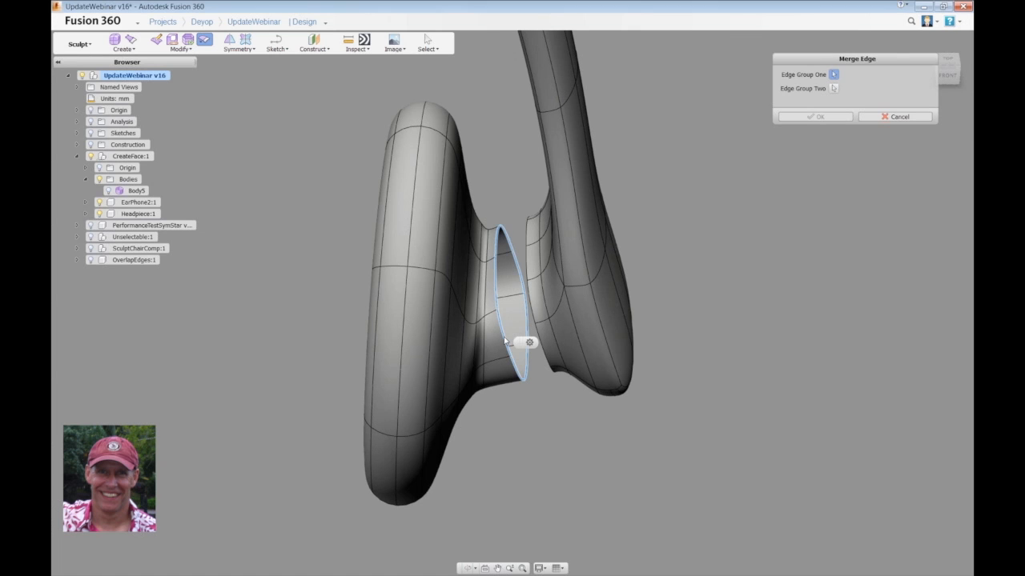
{"action": "left_click", "coordinate": [833, 88]}
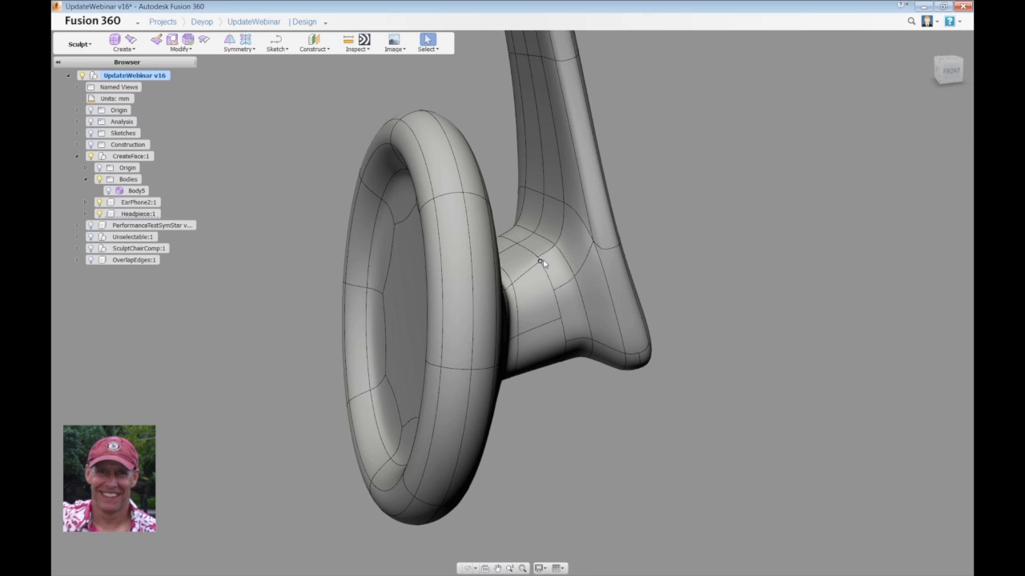
{"action": "mouse_move", "coordinate": [735, 195]}
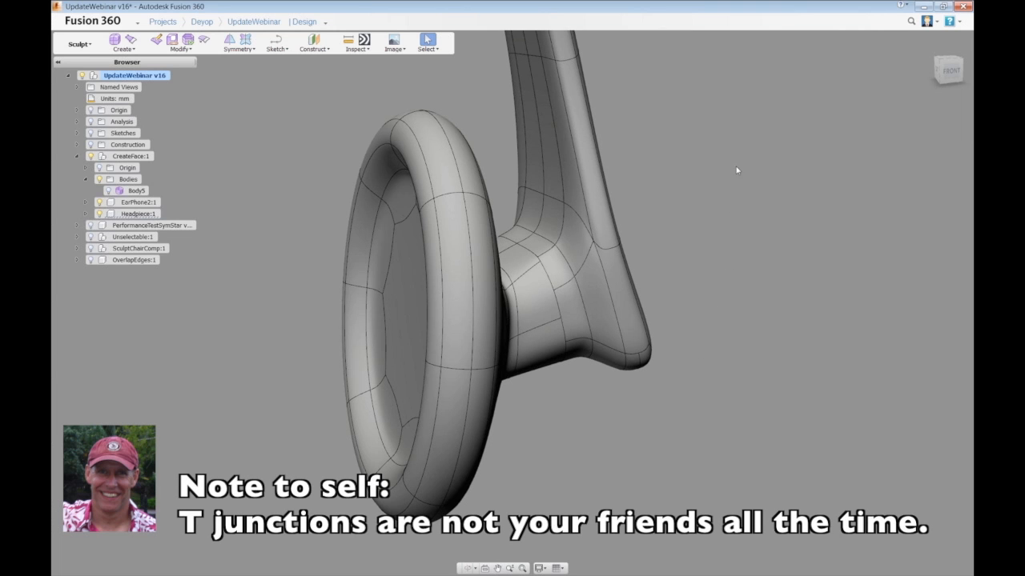
{"action": "mouse_move", "coordinate": [759, 165]}
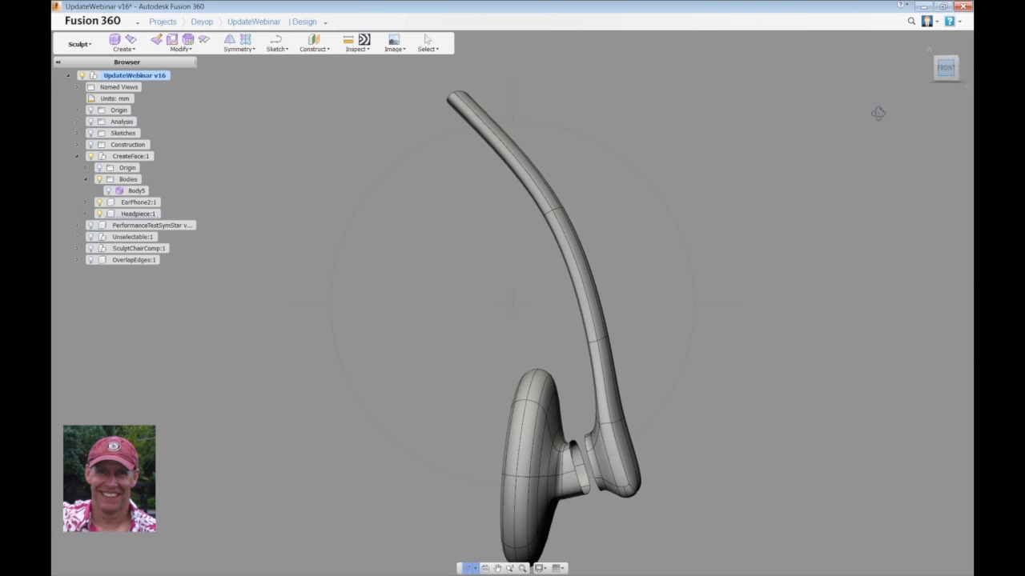
In Edit Form, box-select the arm's upper end faces and rotate them 45 degrees.
{"action": "right_click", "coordinate": [533, 382]}
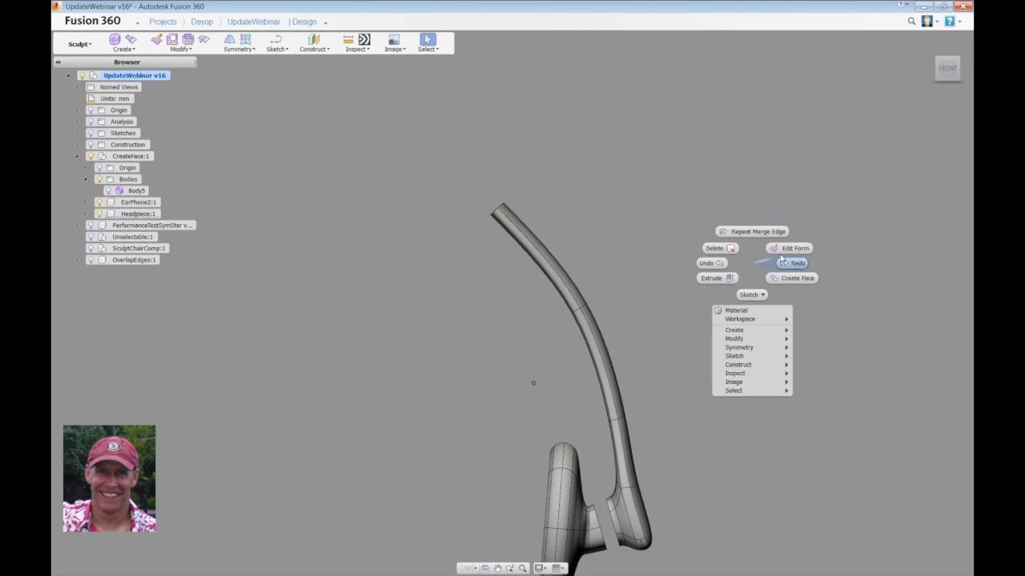
{"action": "left_click", "coordinate": [789, 249]}
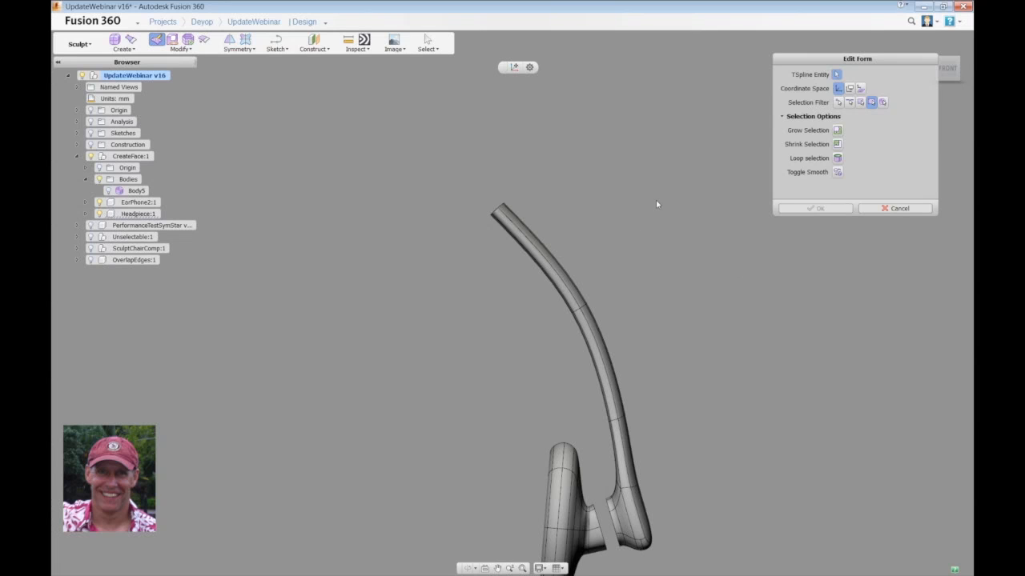
{"action": "mouse_move", "coordinate": [604, 170]}
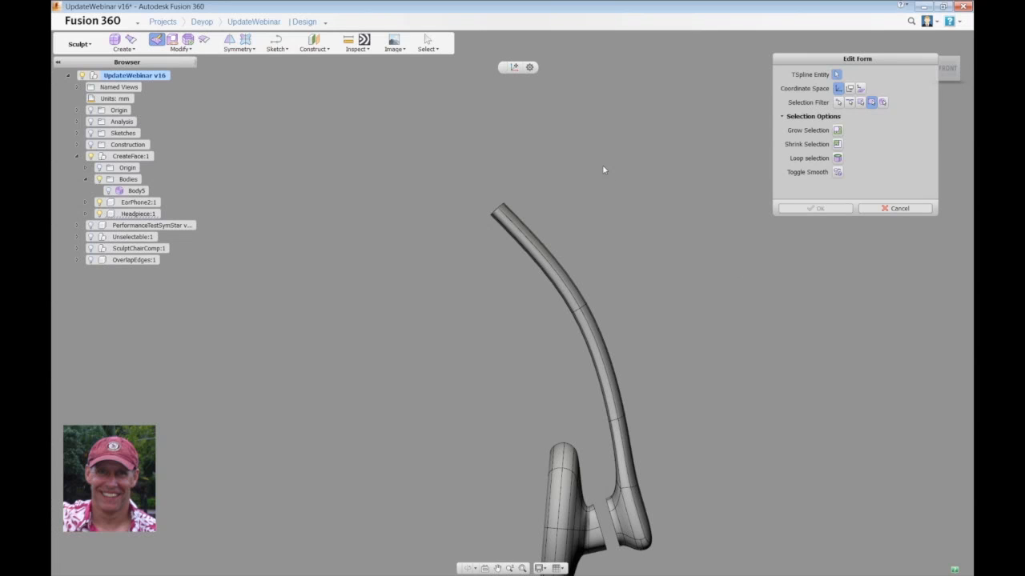
{"action": "mouse_move", "coordinate": [585, 167]}
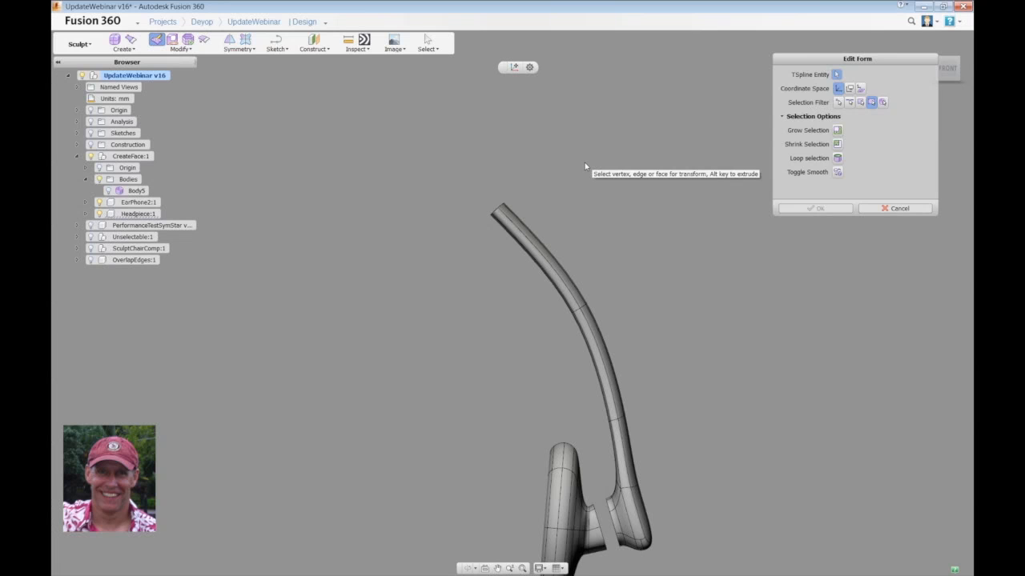
{"action": "key", "text": "ctrl+z"}
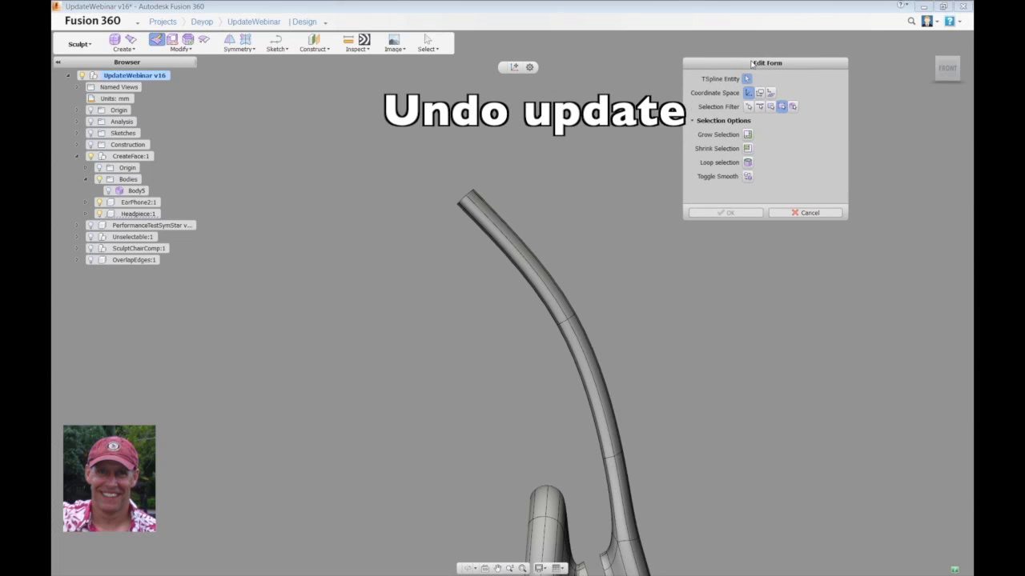
{"action": "left_click_drag", "start_coordinate": [430, 171], "coordinate": [598, 342]}
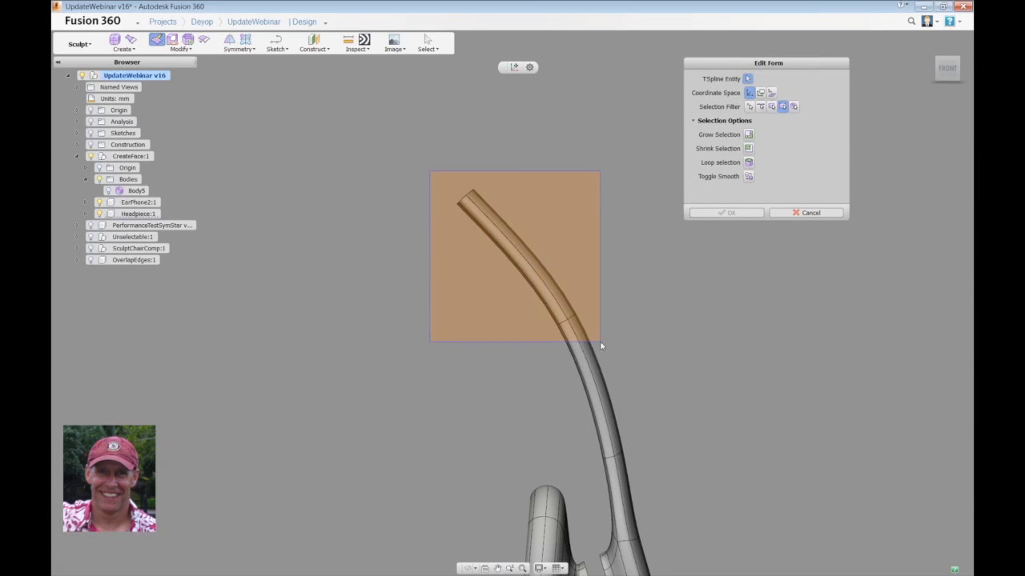
{"action": "left_click", "coordinate": [512, 256]}
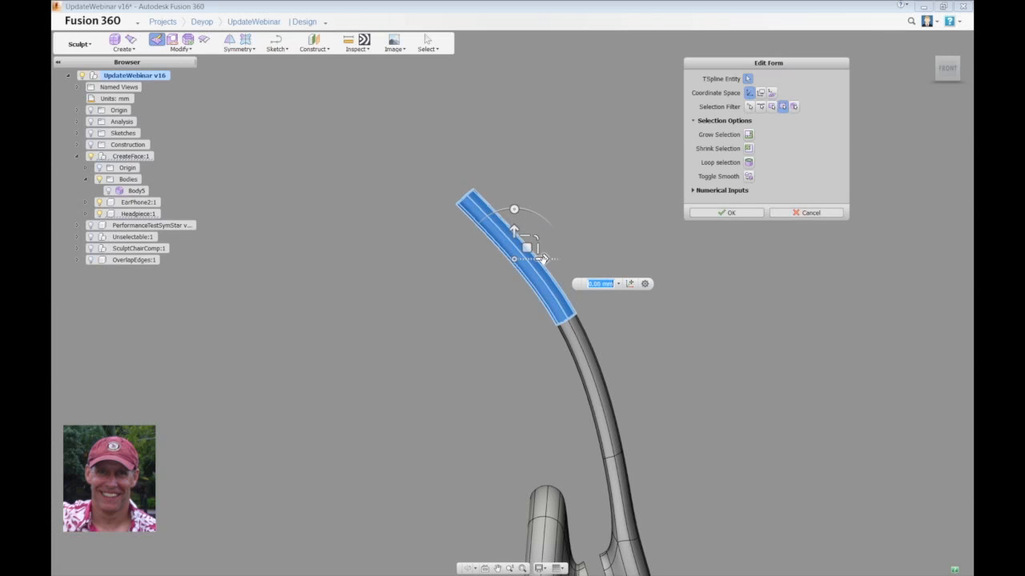
{"action": "left_click_drag", "start_coordinate": [514, 257], "coordinate": [488, 258]}
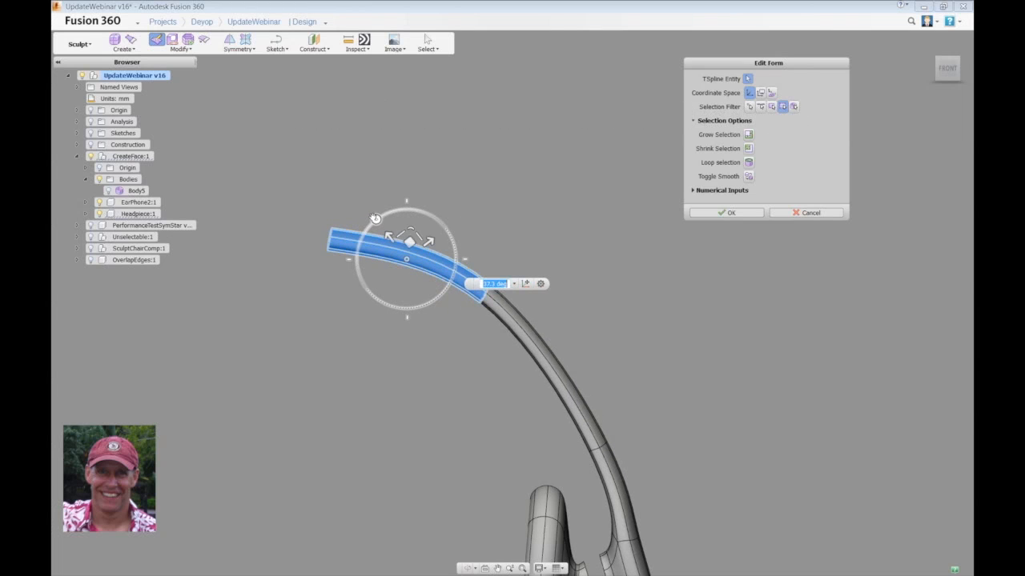
{"action": "mouse_move", "coordinate": [432, 240]}
{"action": "type", "text": "45"}
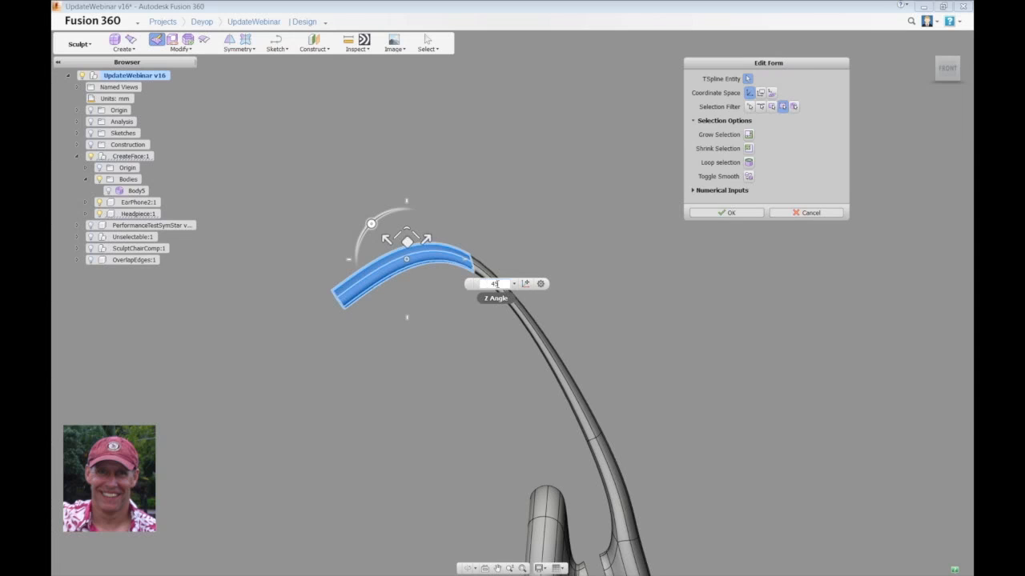
{"action": "triple_click", "coordinate": [494, 283]}
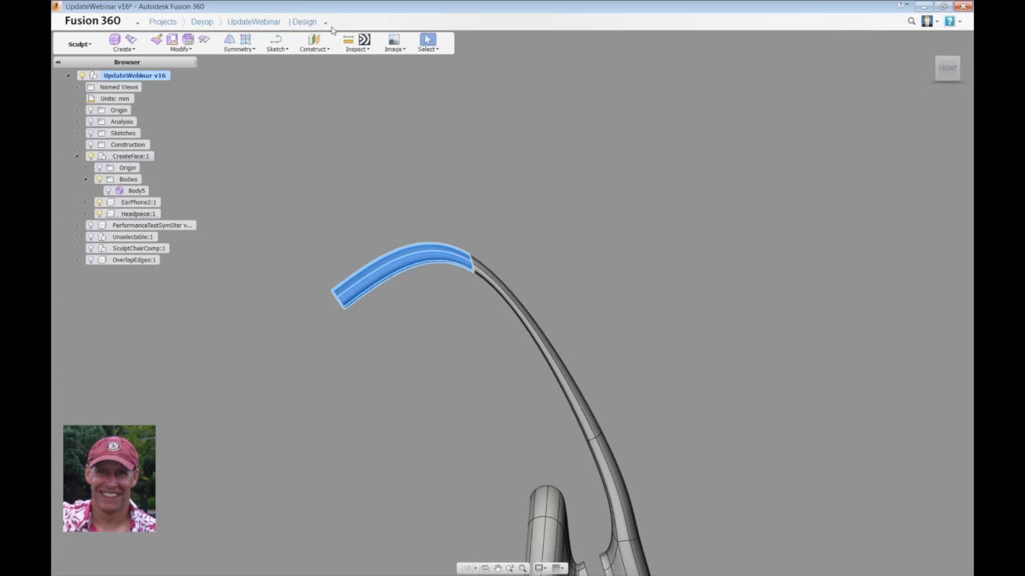
Undo the recent Edit Form changes at once using Undo Multiple, without redoing.
{"action": "left_click", "coordinate": [325, 22]}
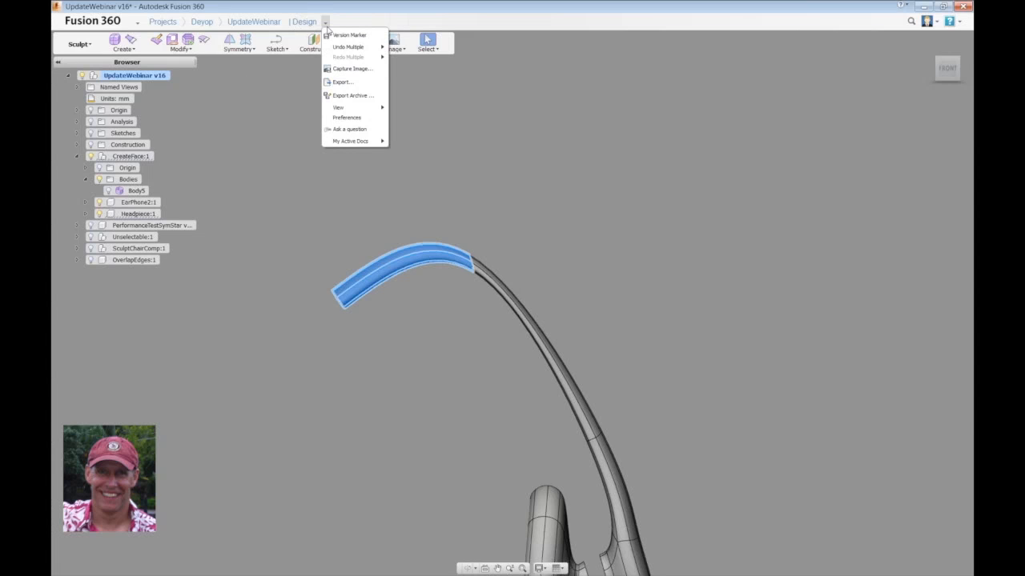
{"action": "mouse_move", "coordinate": [349, 47]}
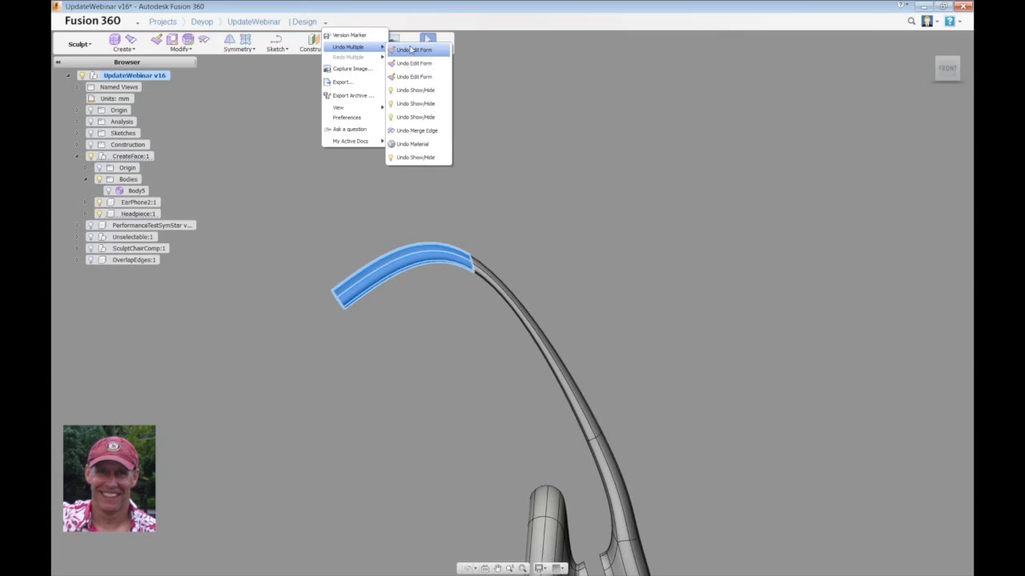
{"action": "left_click", "coordinate": [413, 49]}
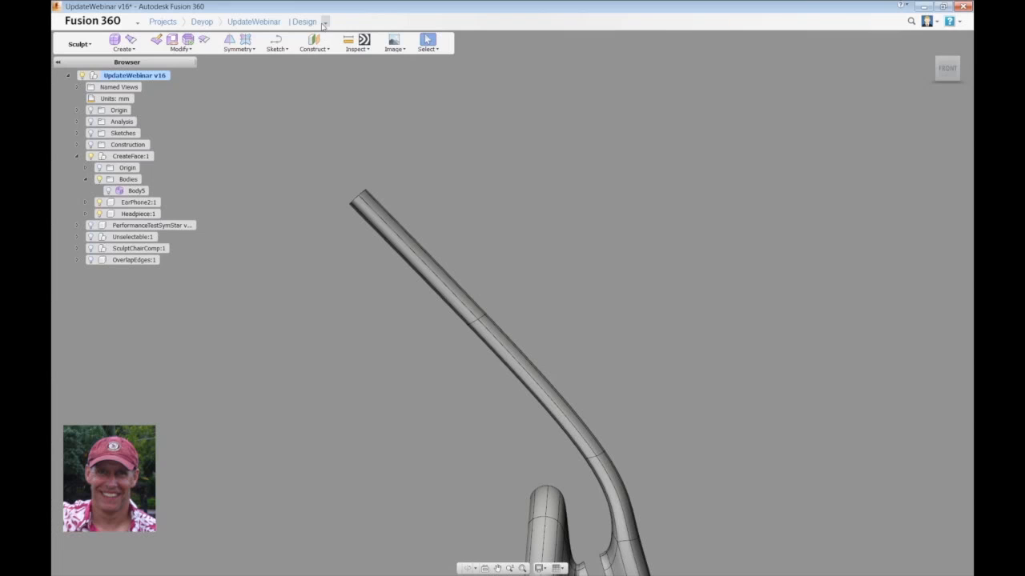
{"action": "left_click", "coordinate": [325, 22]}
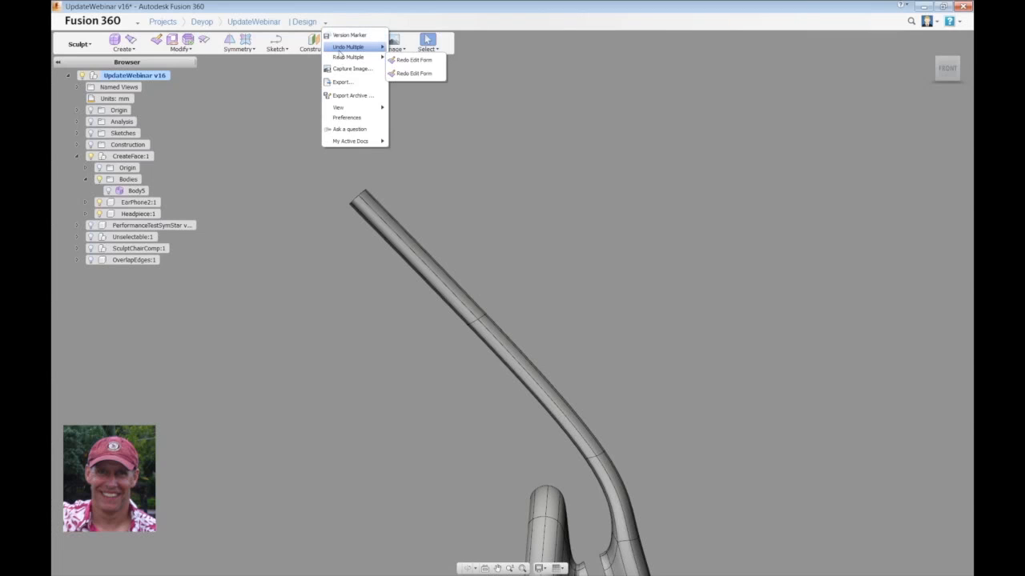
{"action": "left_click", "coordinate": [514, 166]}
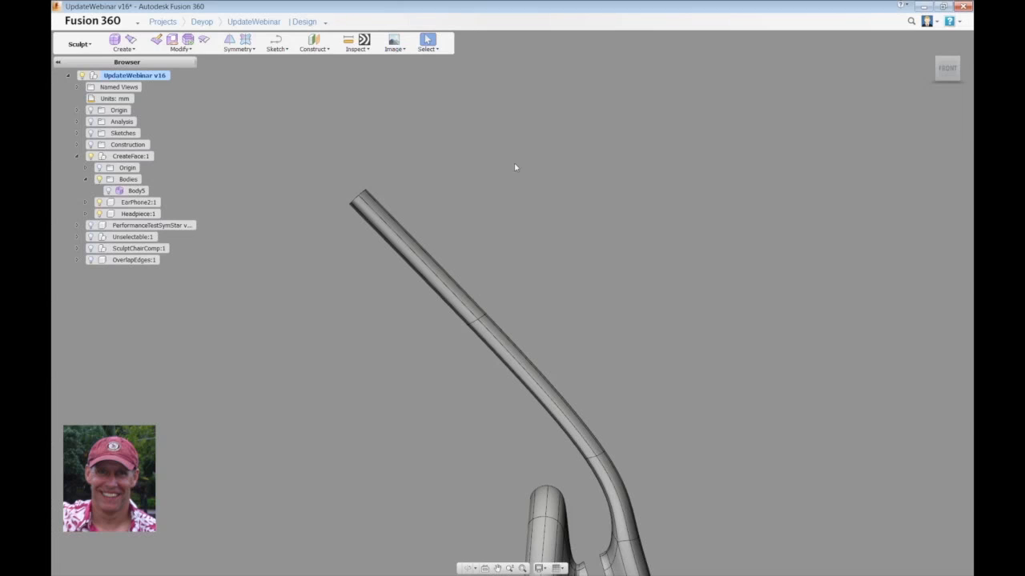
Reshape the arm's end section with Edit Form, then hide the EarPhone2 model.
{"action": "left_click_drag", "start_coordinate": [515, 168], "coordinate": [641, 244]}
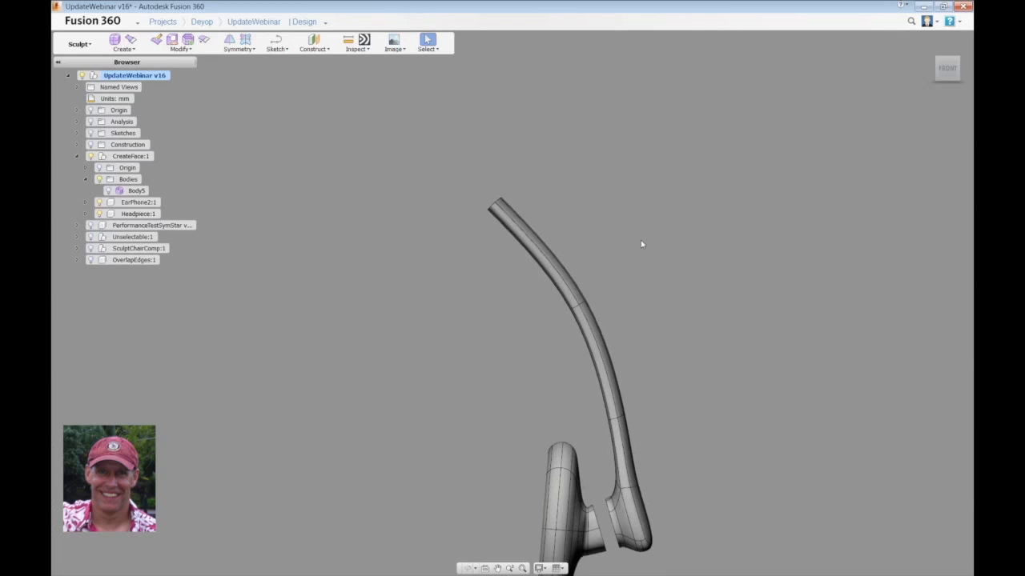
{"action": "right_click", "coordinate": [641, 242]}
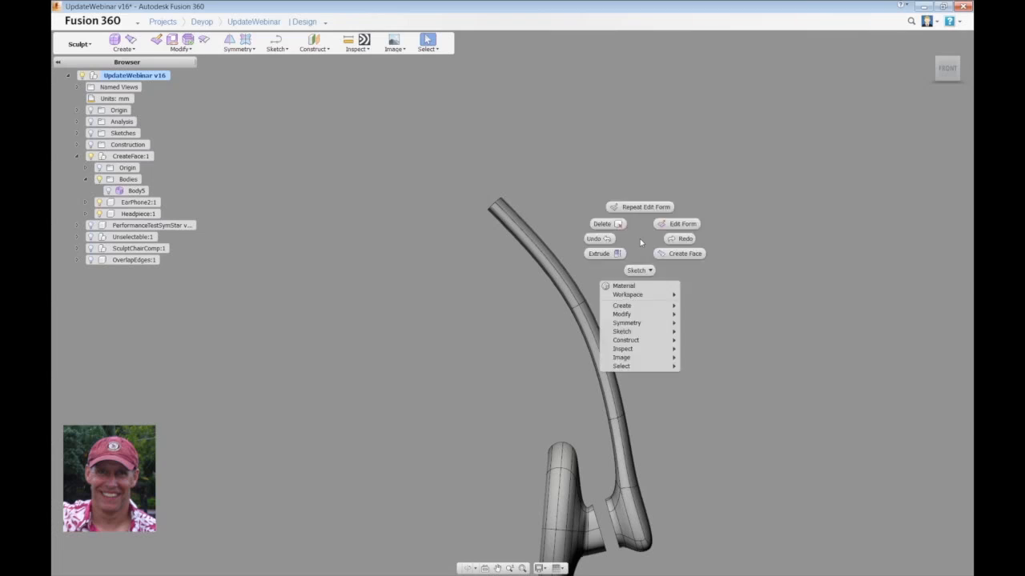
{"action": "left_click", "coordinate": [676, 223]}
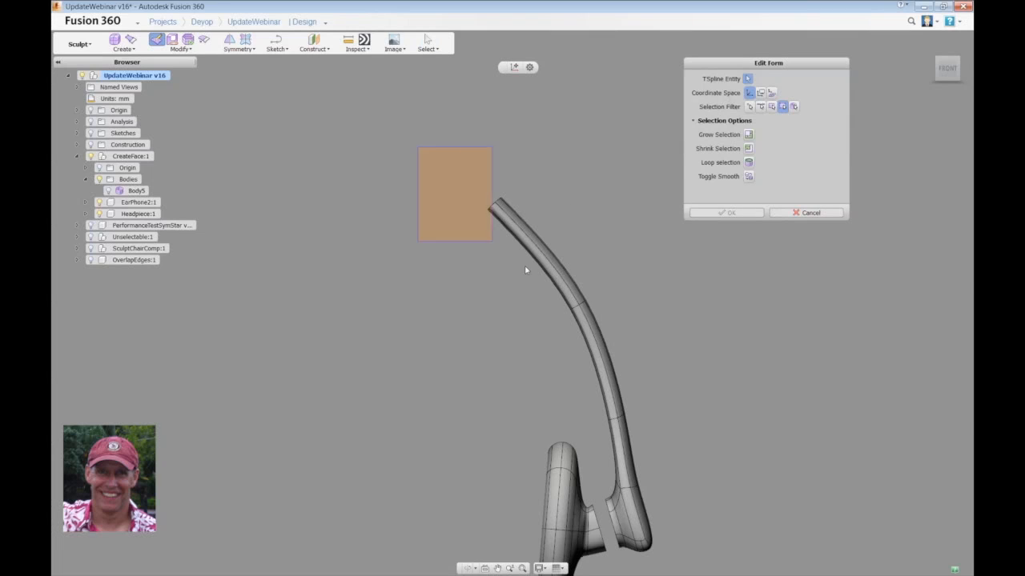
{"action": "left_click", "coordinate": [536, 248]}
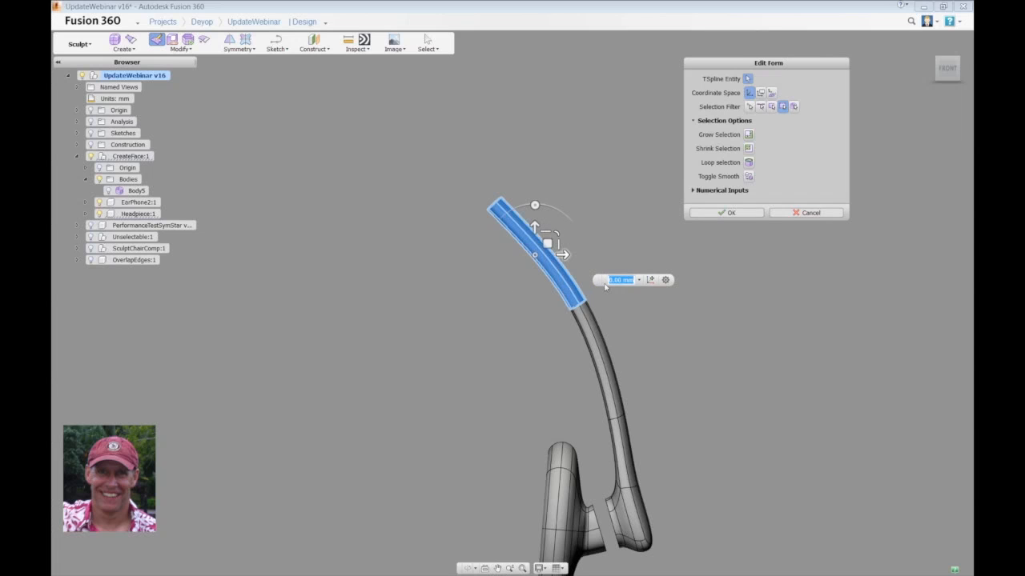
{"action": "left_click", "coordinate": [730, 212]}
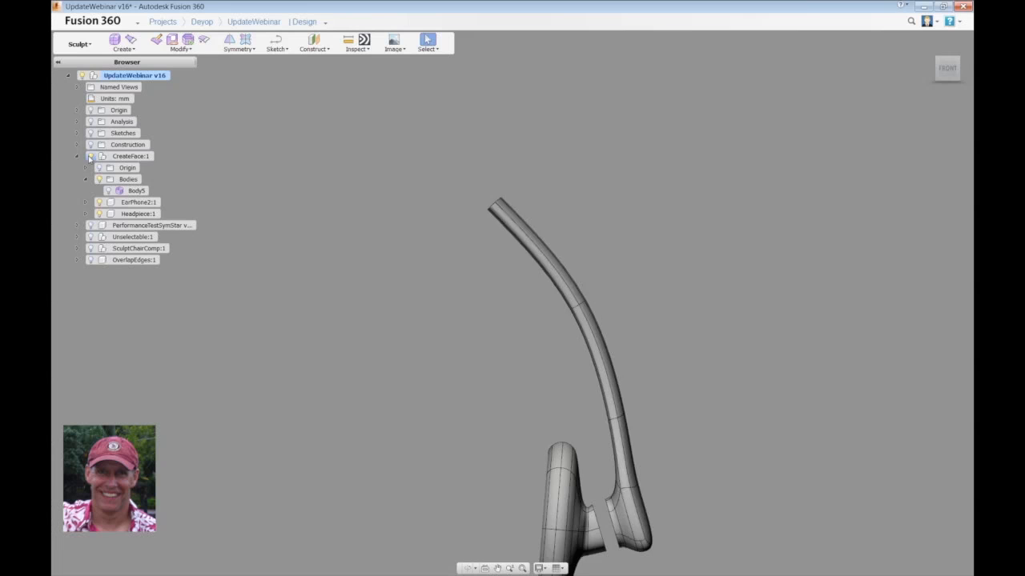
{"action": "left_click", "coordinate": [138, 202]}
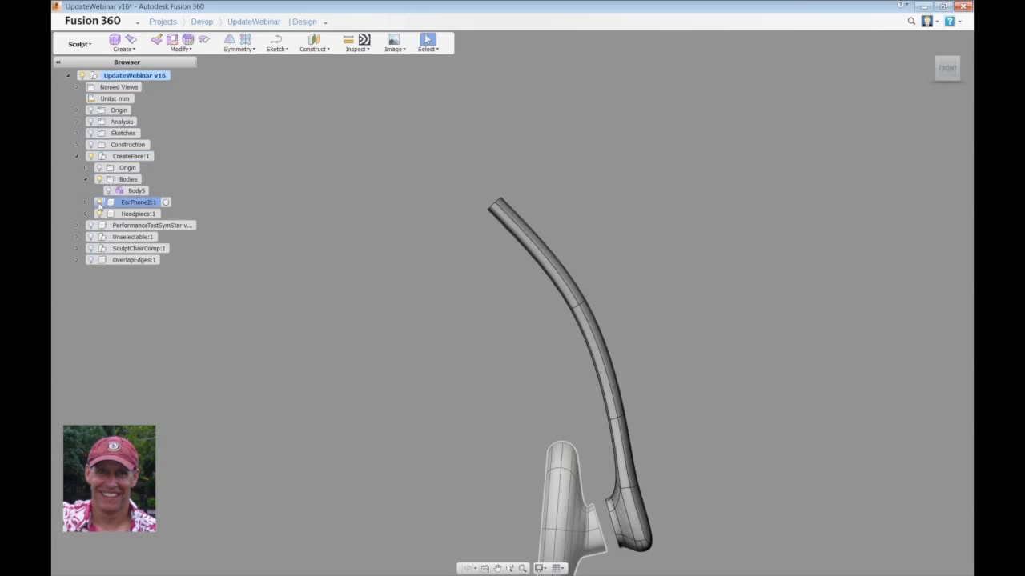
{"action": "left_click", "coordinate": [99, 201]}
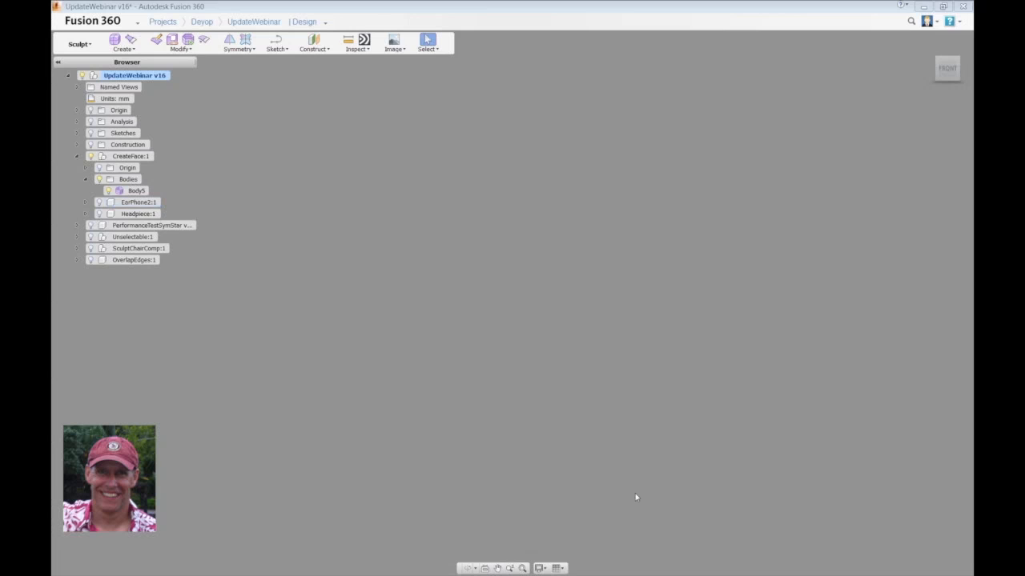
Show the surface body and fill its five-sided hole with a Multiple-sides face.
{"action": "left_click", "coordinate": [136, 190]}
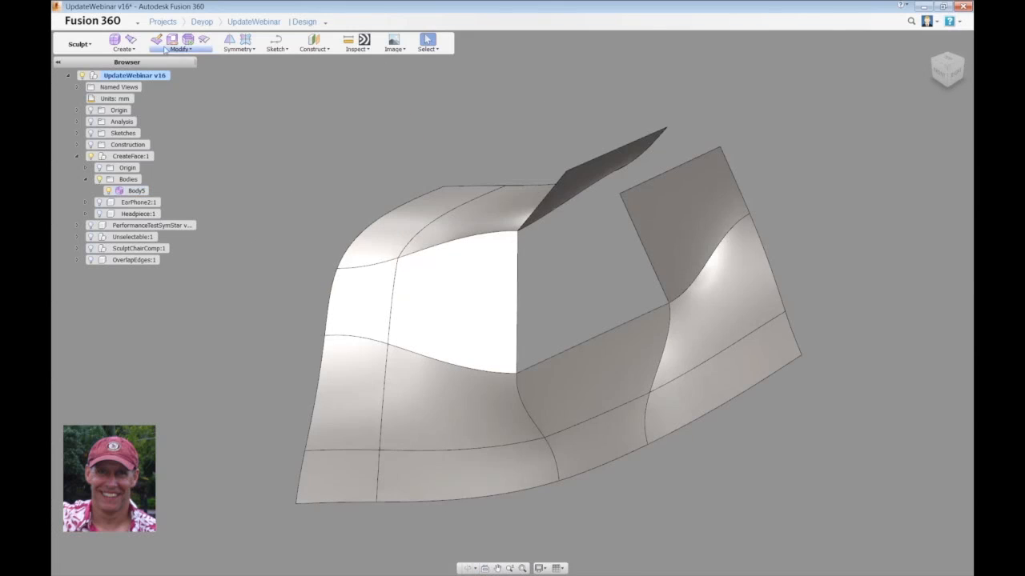
{"action": "left_click", "coordinate": [125, 40]}
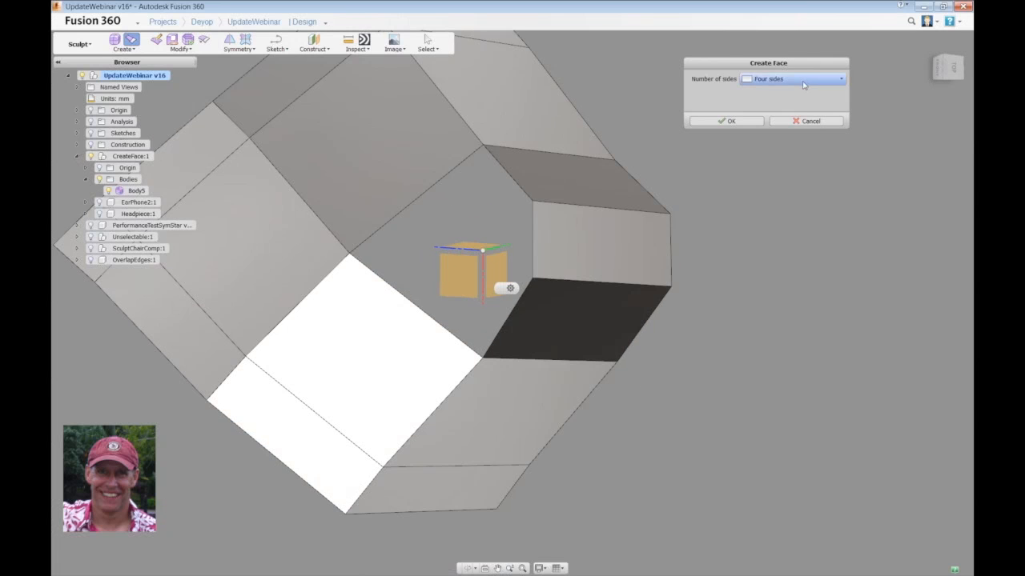
{"action": "left_click", "coordinate": [808, 78]}
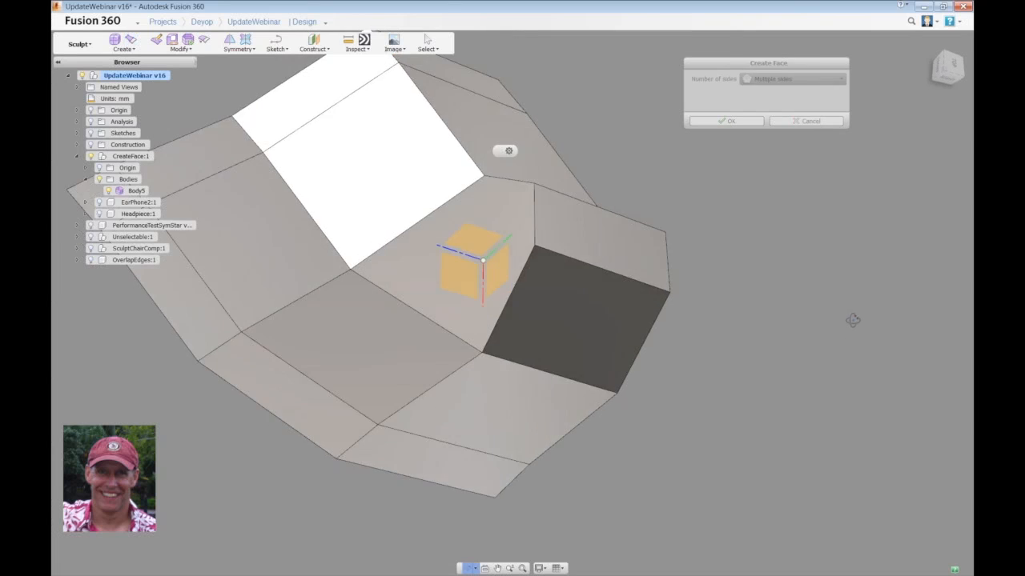
{"action": "left_click", "coordinate": [726, 121]}
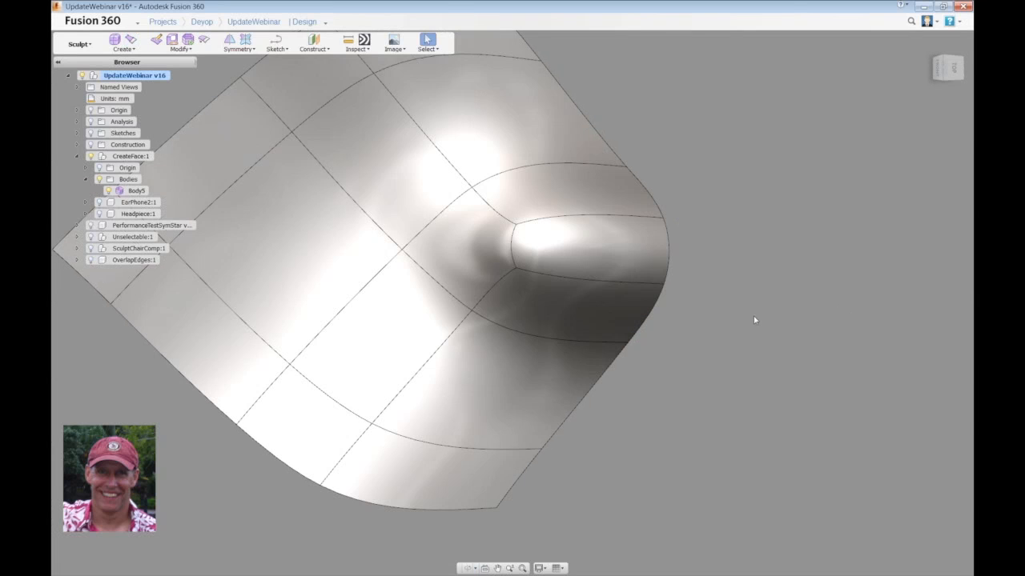